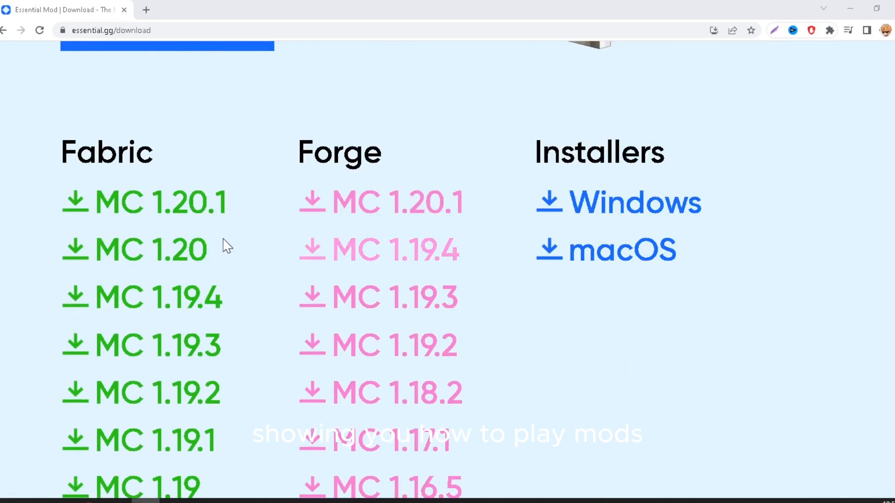
# Step: Show the Better MC [FABRIC] modpack's page and its instance folder on disk
pyautogui.scroll(3)
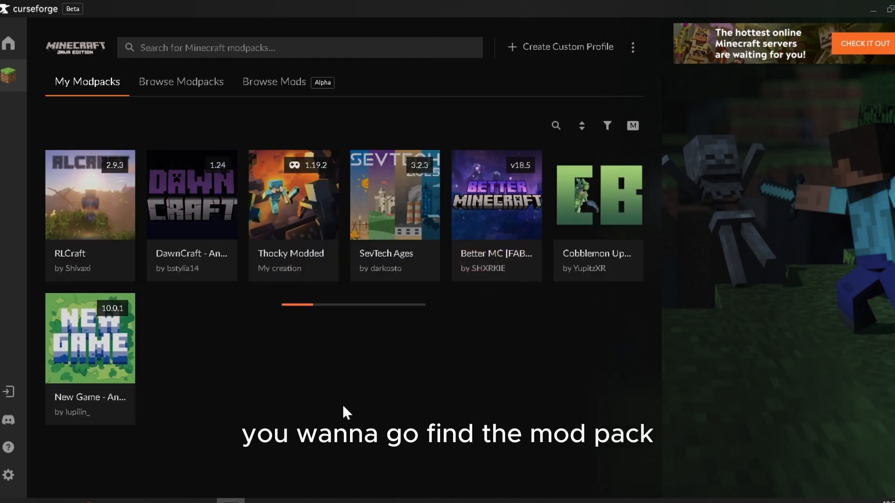
pyautogui.click(496, 194)
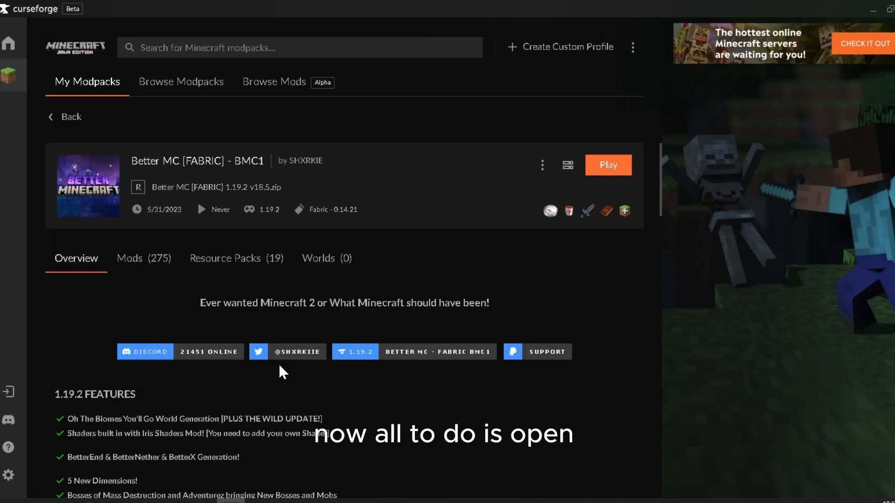
pyautogui.click(543, 165)
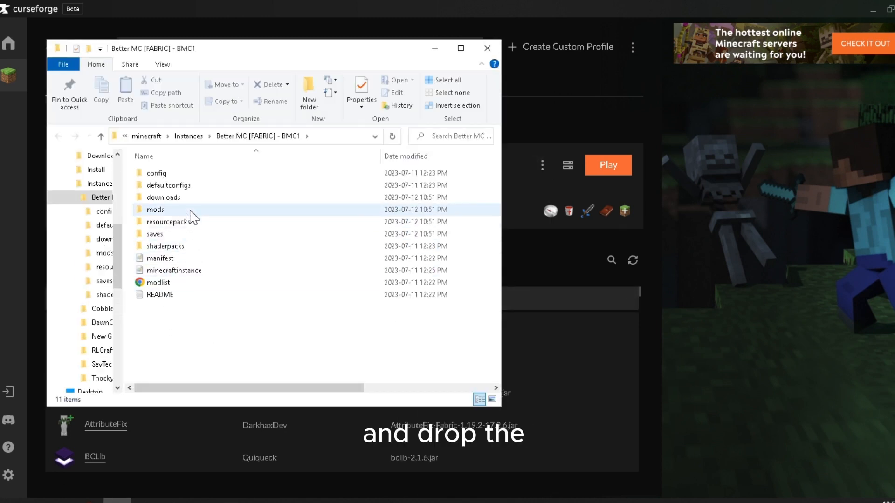
# Step: Browse into the modpack's mods folder where the Essential jar goes
pyautogui.doubleClick(156, 209)
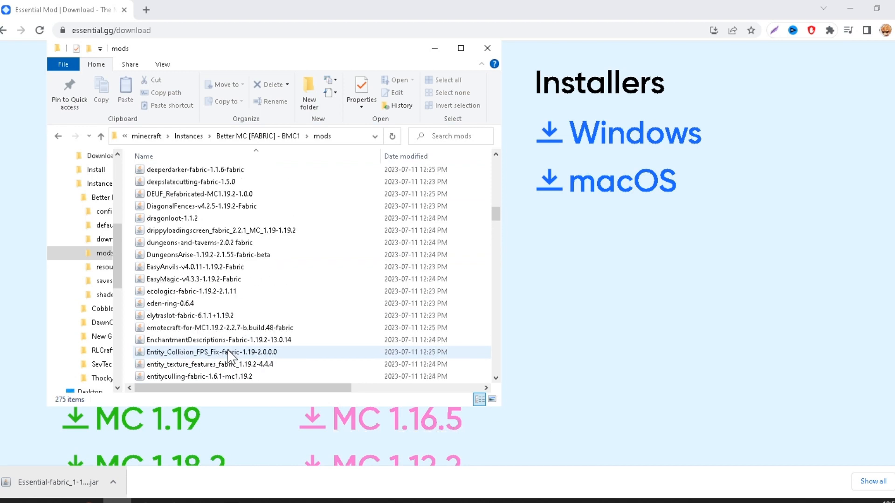
pyautogui.scroll(-3)
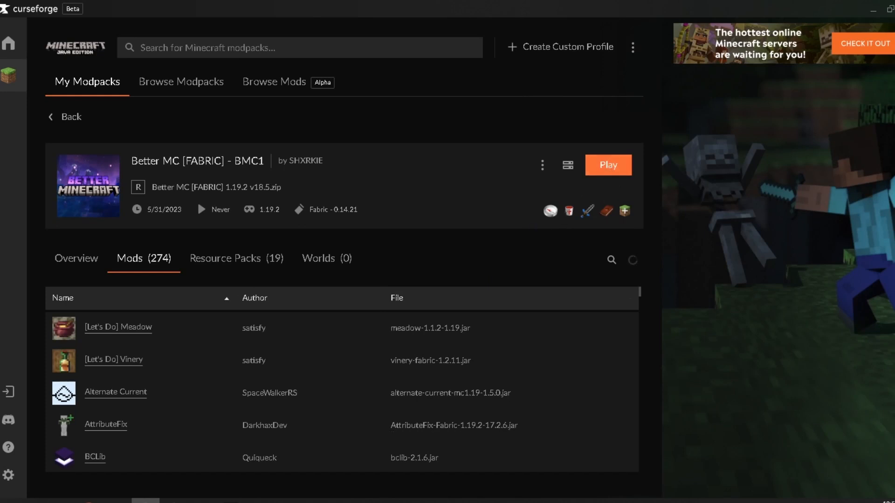
# Step: Launch Better MC [FABRIC] from CurseForge and accept the modified-installation risk warning
pyautogui.click(68, 117)
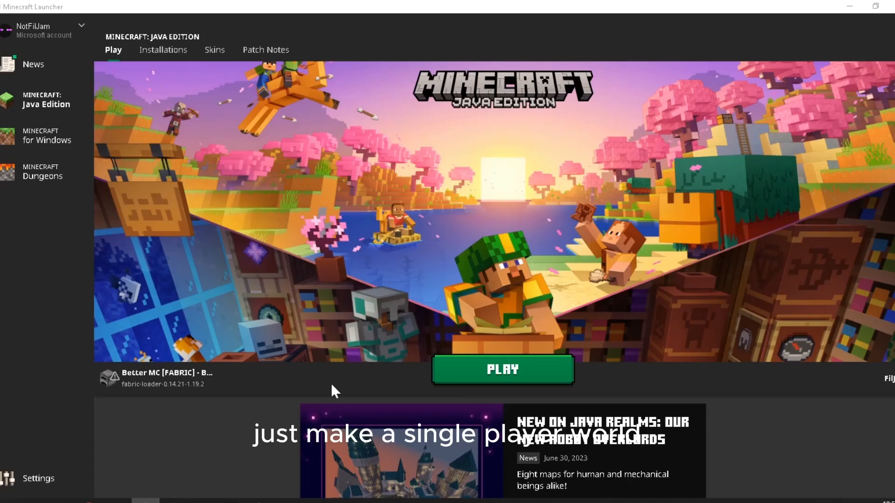
pyautogui.click(504, 369)
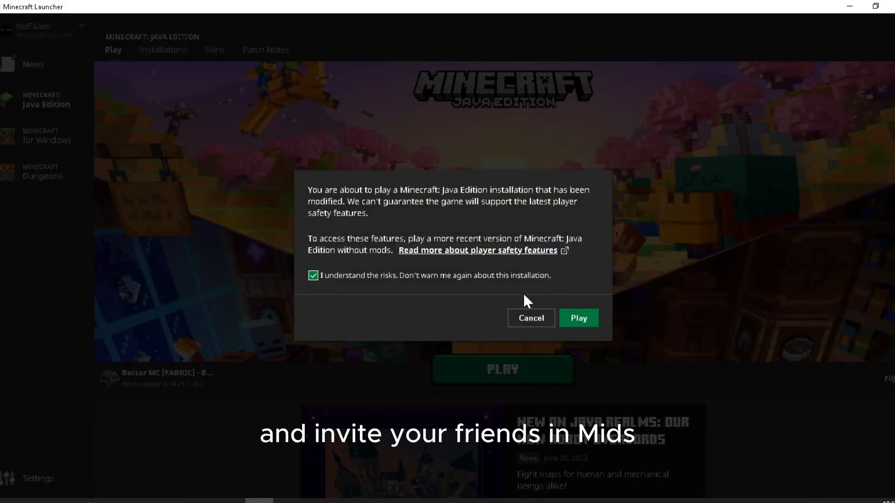
pyautogui.click(579, 319)
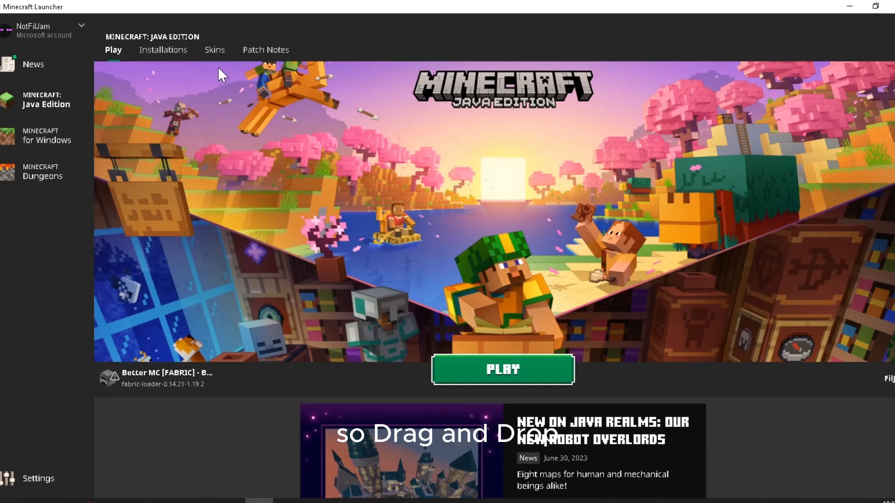
# Step: List the launcher's installations and start the Better MC [FABRIC] one
pyautogui.click(164, 49)
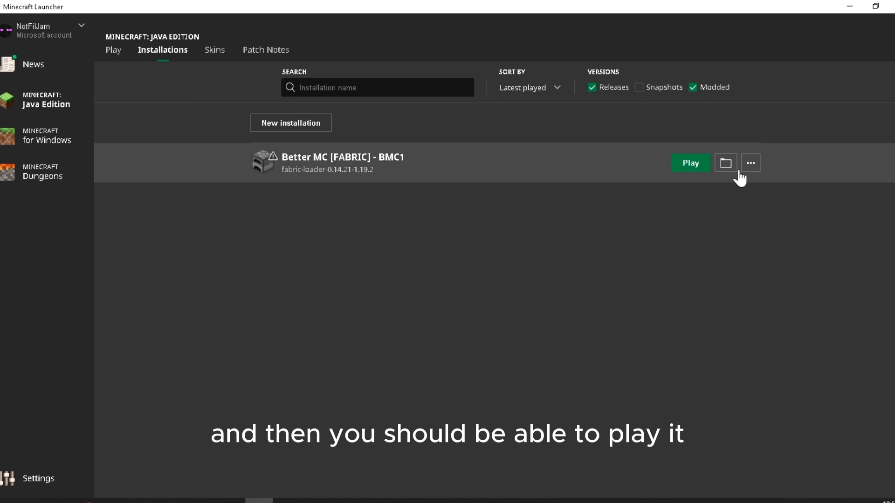
pyautogui.click(691, 162)
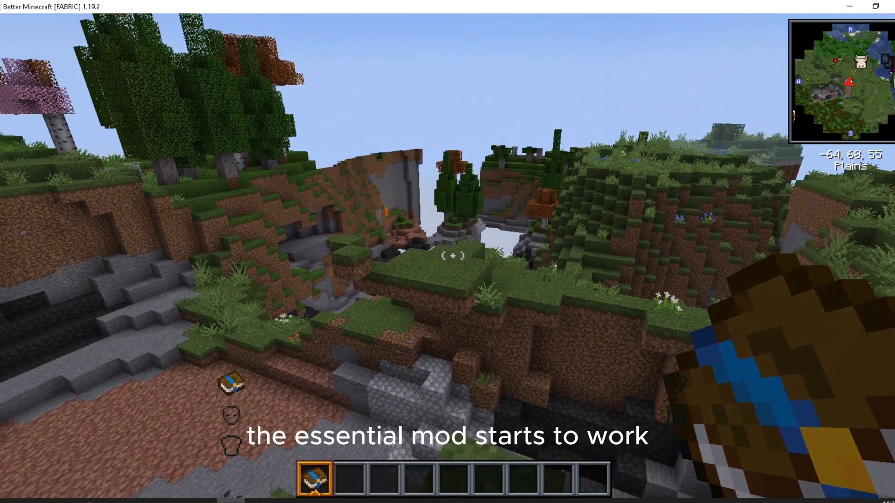
# Step: Leave the in-game view of the Better Minecraft 1.19.2 world back to the modpack library
pyautogui.press('Escape')
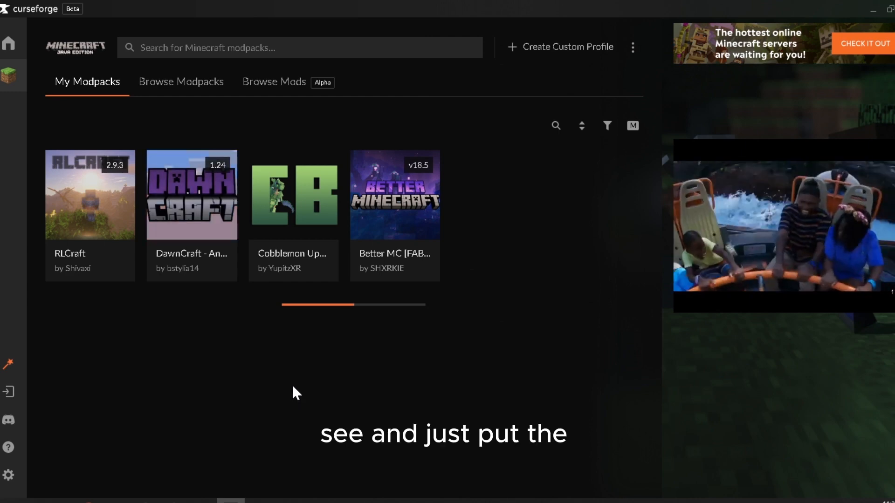
# Step: Show the DawnCraft modpack's overview from My Modpacks
pyautogui.click(192, 195)
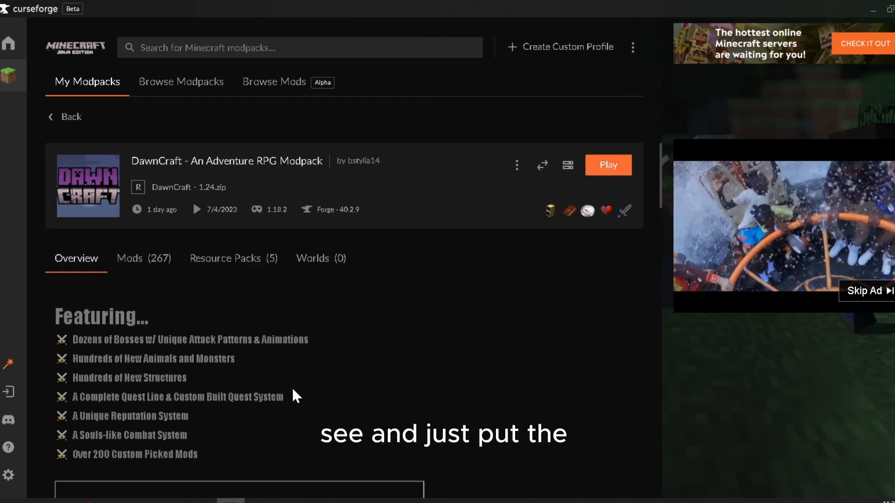